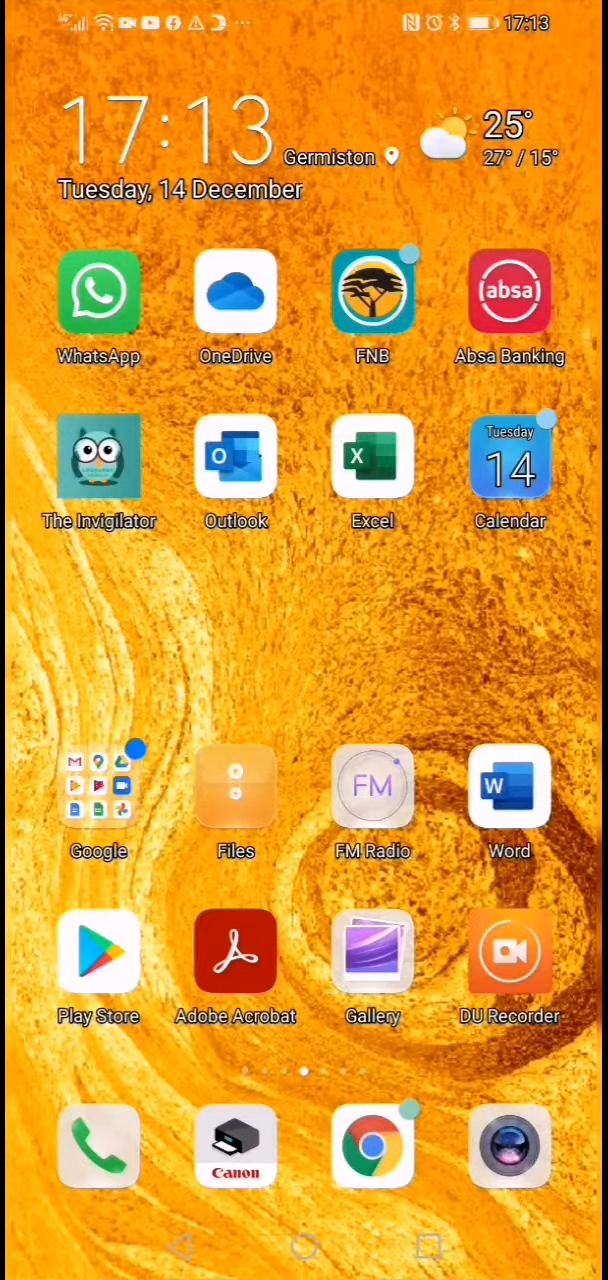
Browse home screen pages, briefly entering the Play Store and returning home
scroll(right, 3)
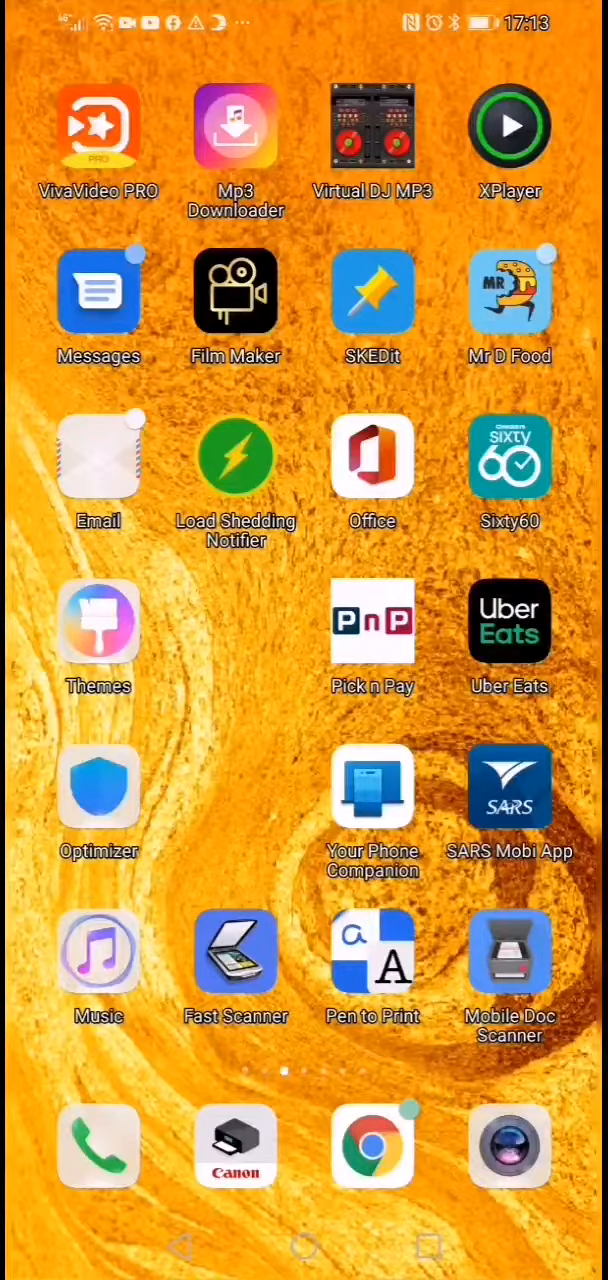
click(236, 952)
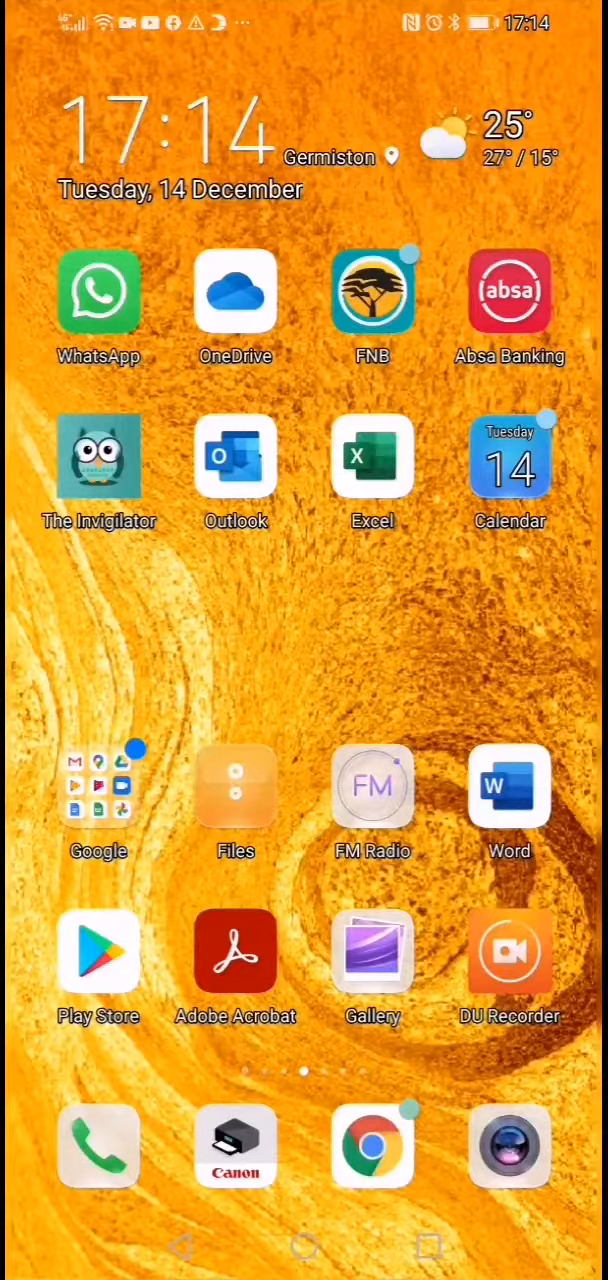
click(98, 952)
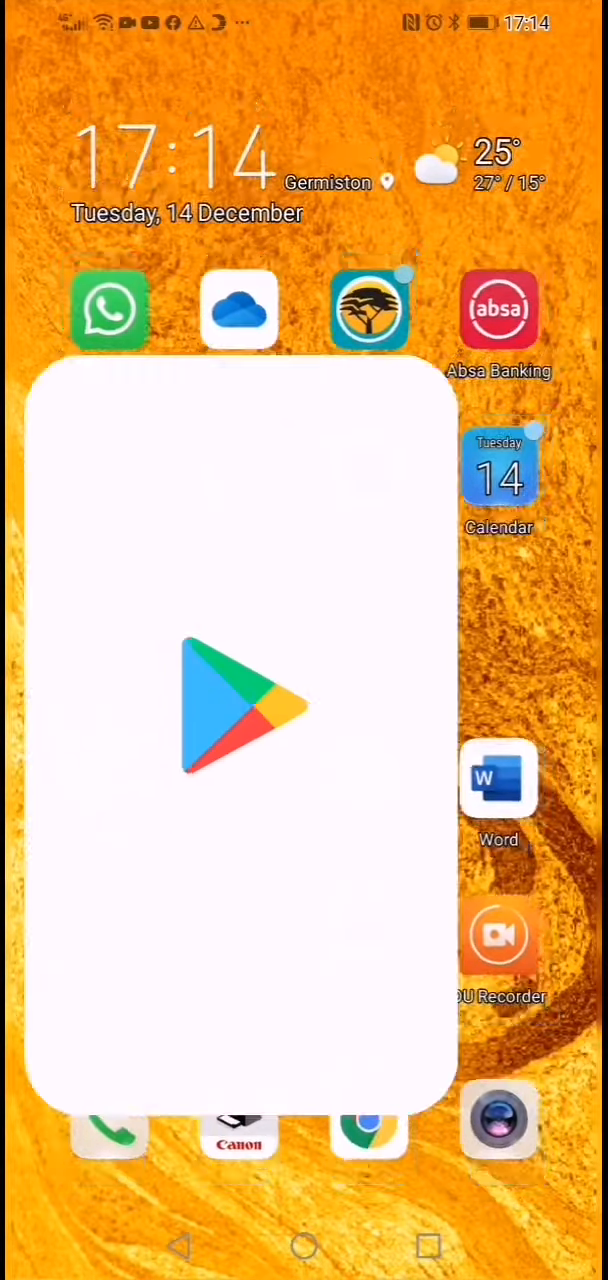
click(240, 700)
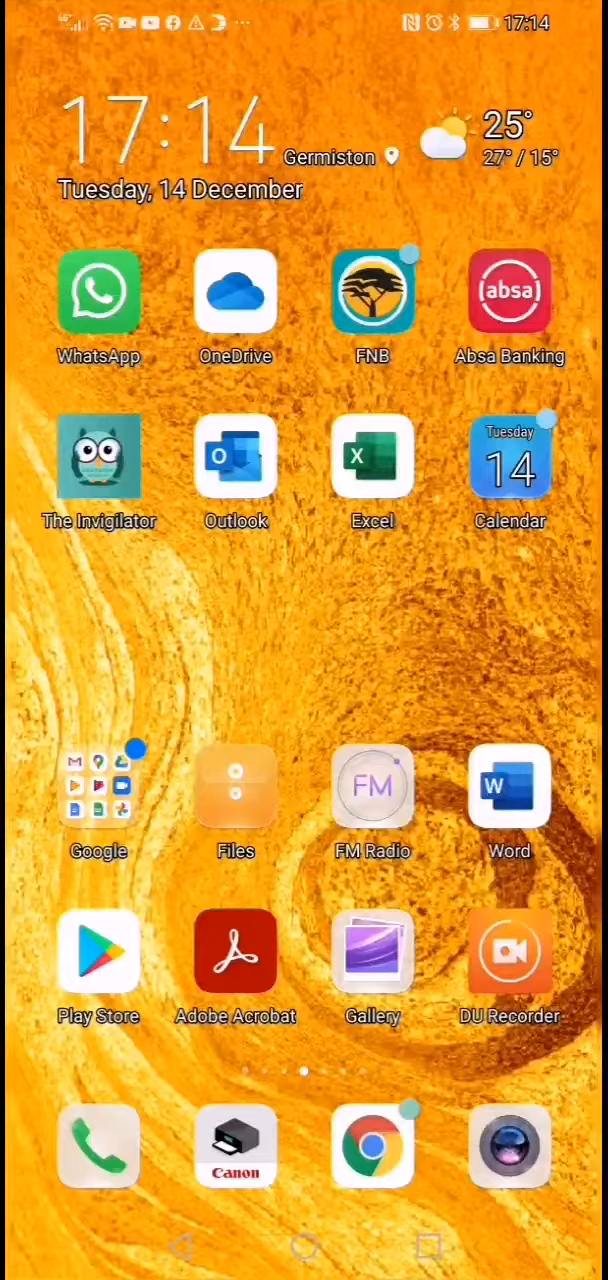
Continue browsing pages, briefly entering the Camera, then swipe back toward Fast Scanner
scroll(right, 3)
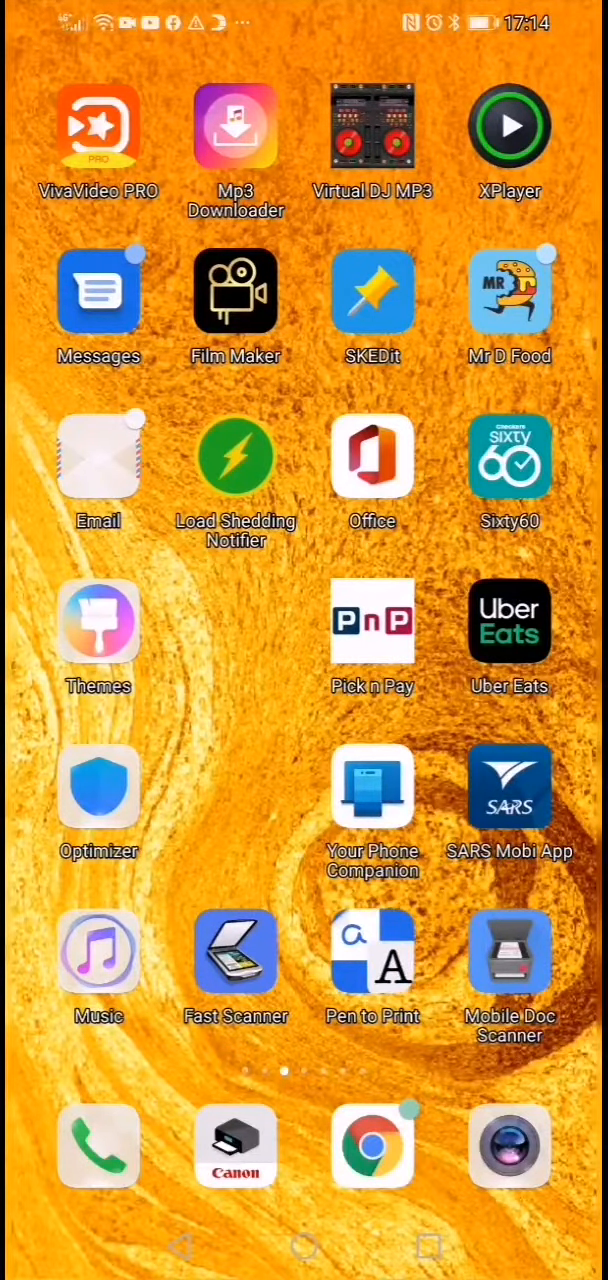
click(236, 952)
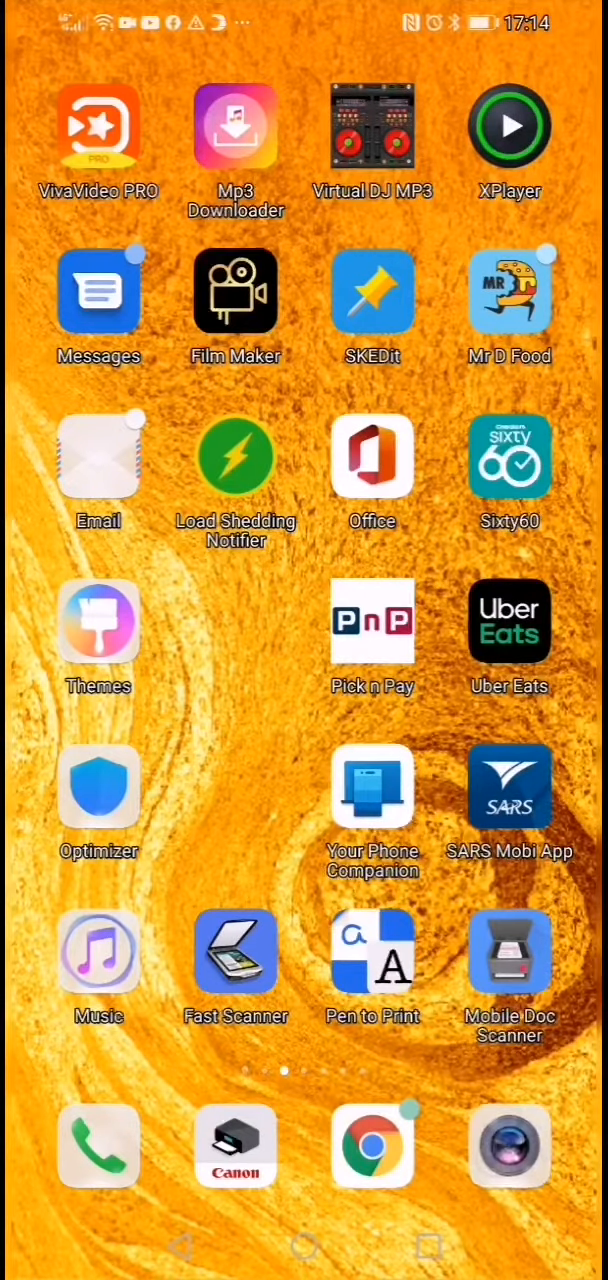
click(508, 1148)
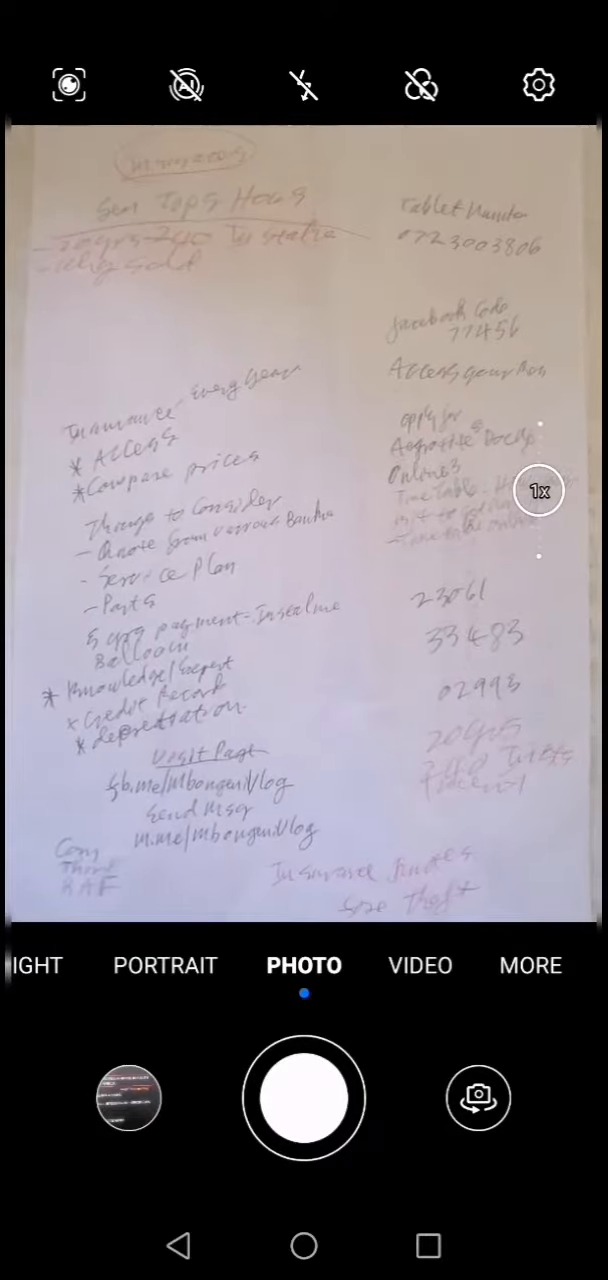
key(home)
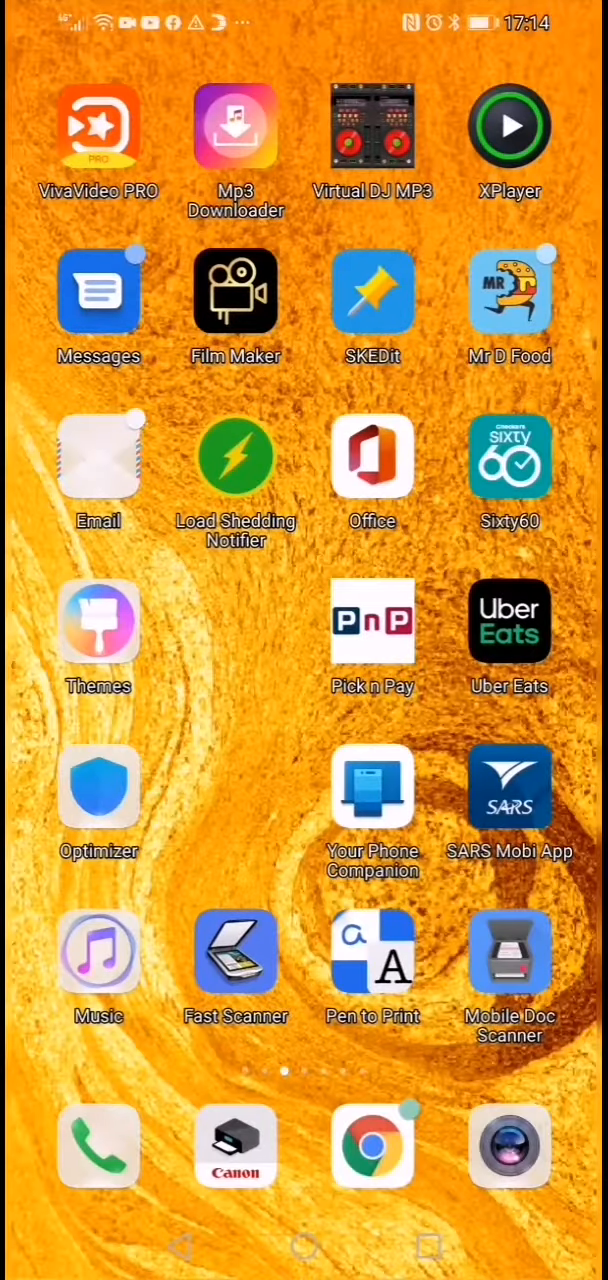
scroll(left, 3)
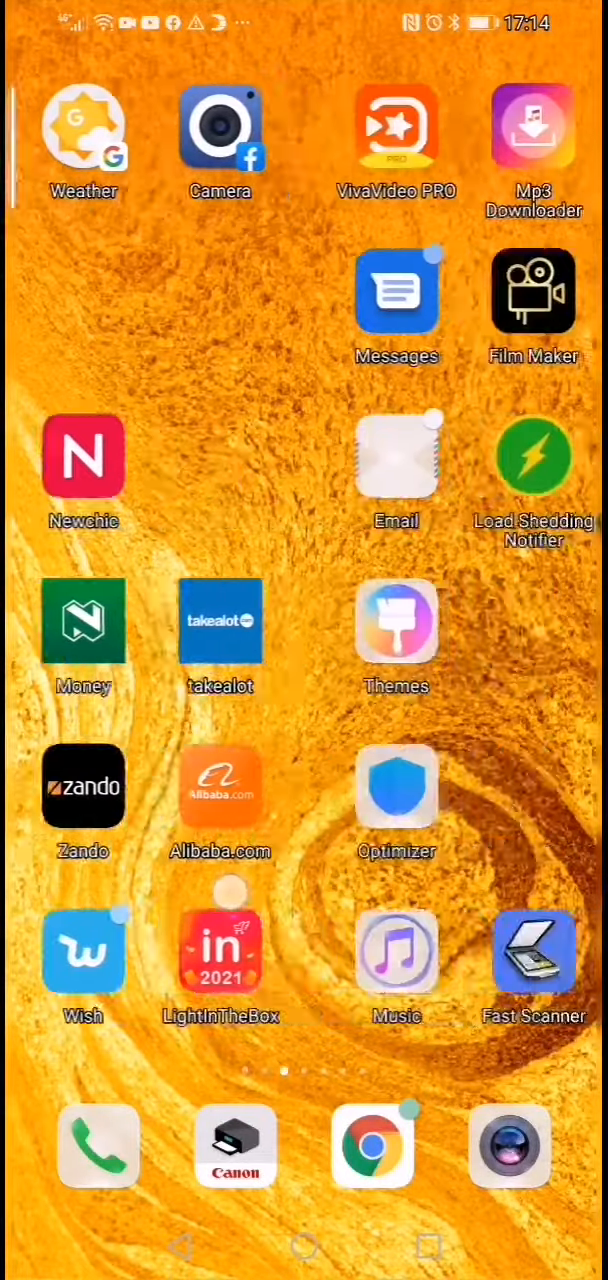
Launch Fast Scanner, photograph the first handwritten page and accept its crop frame
click(532, 952)
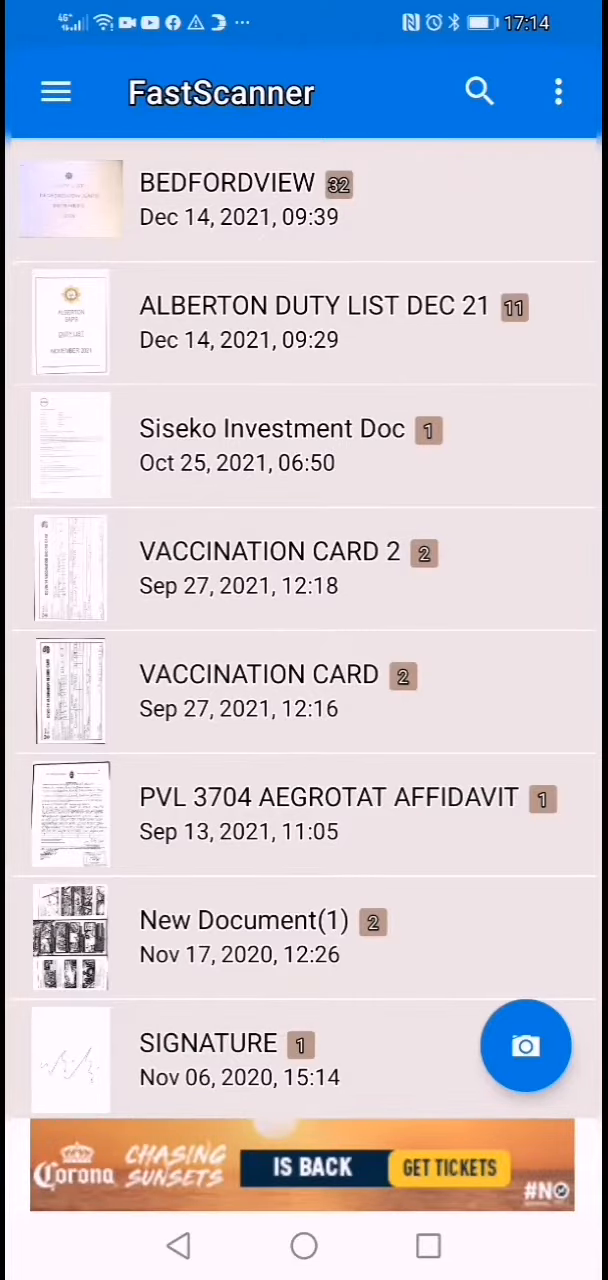
click(526, 1046)
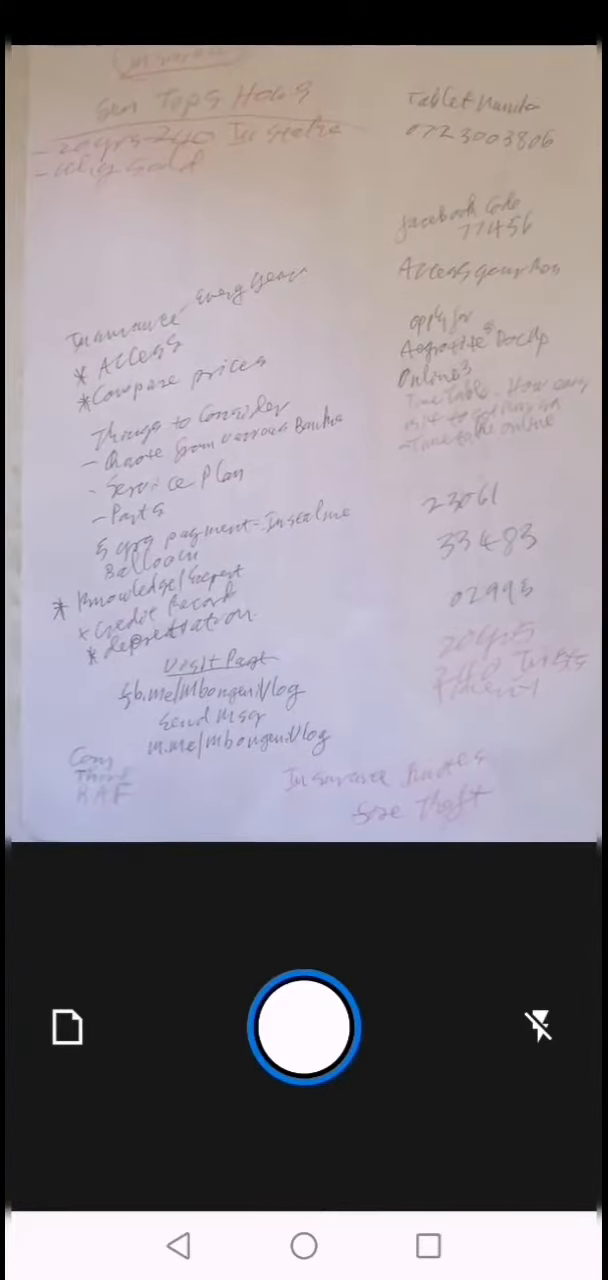
click(304, 1028)
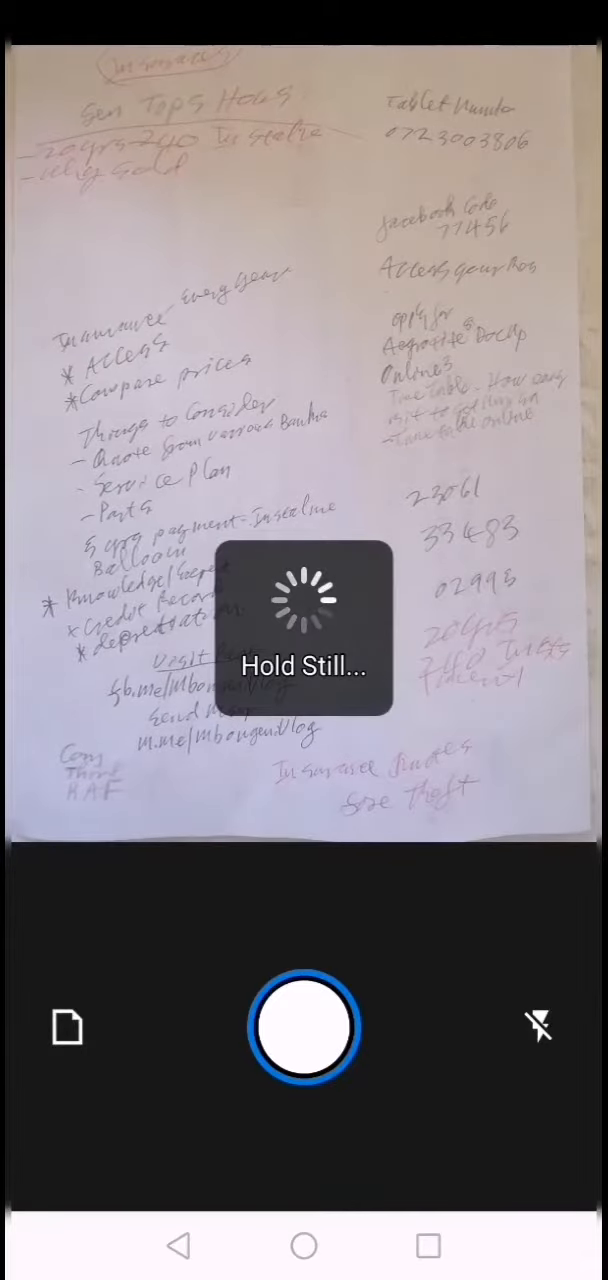
click(304, 1028)
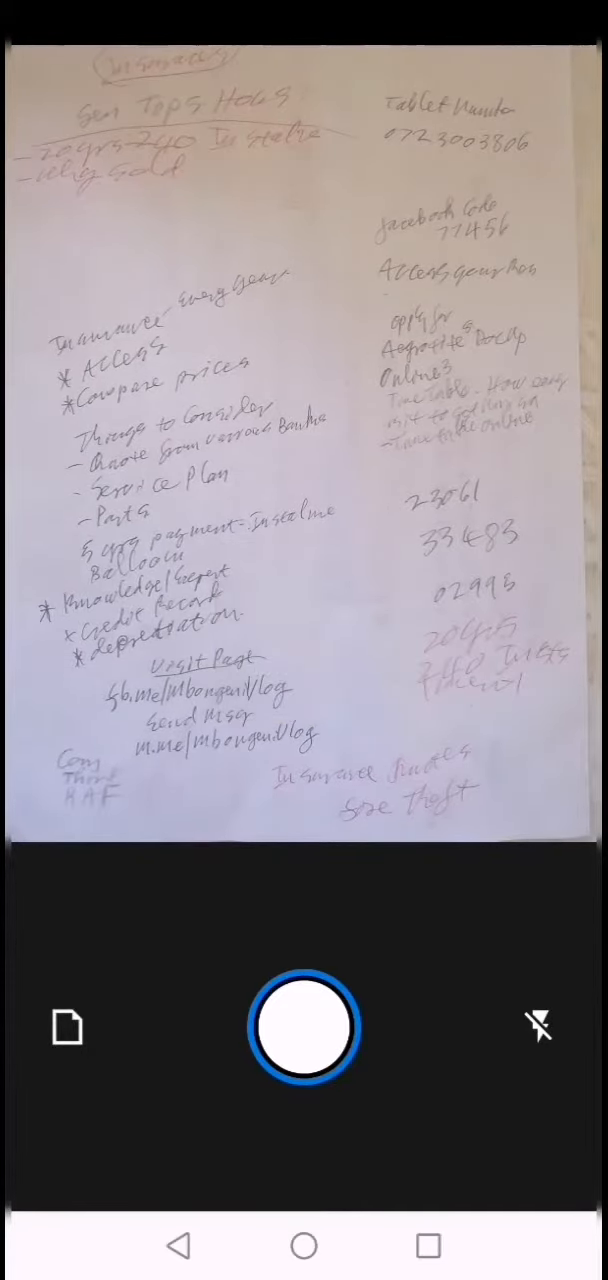
click(304, 1028)
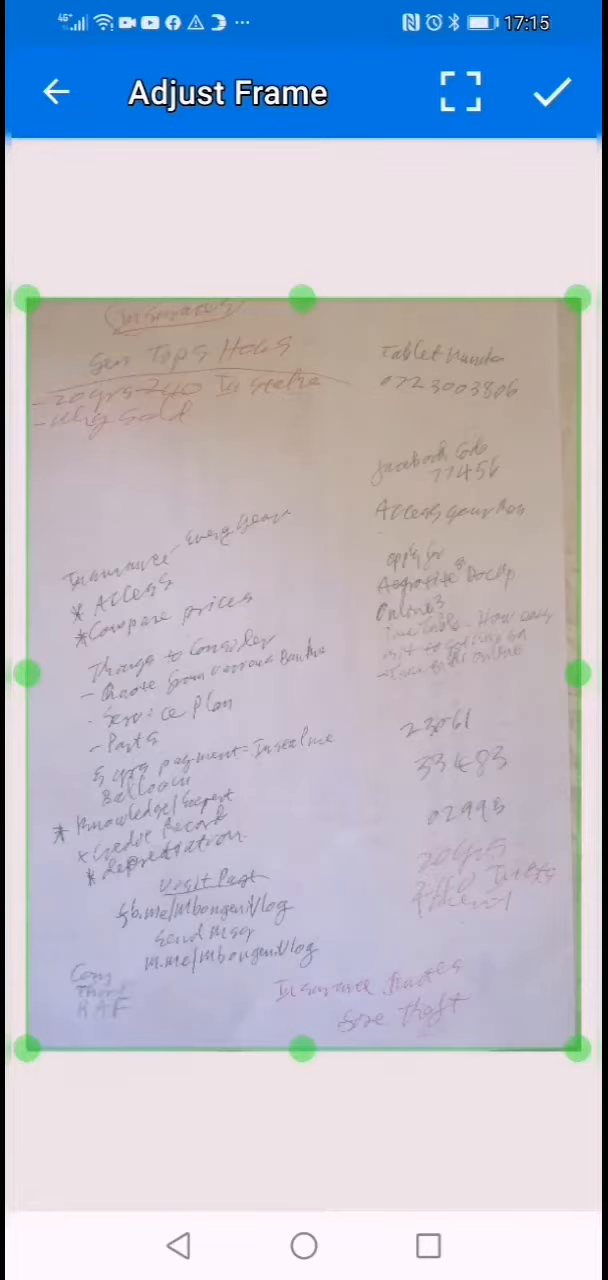
click(552, 92)
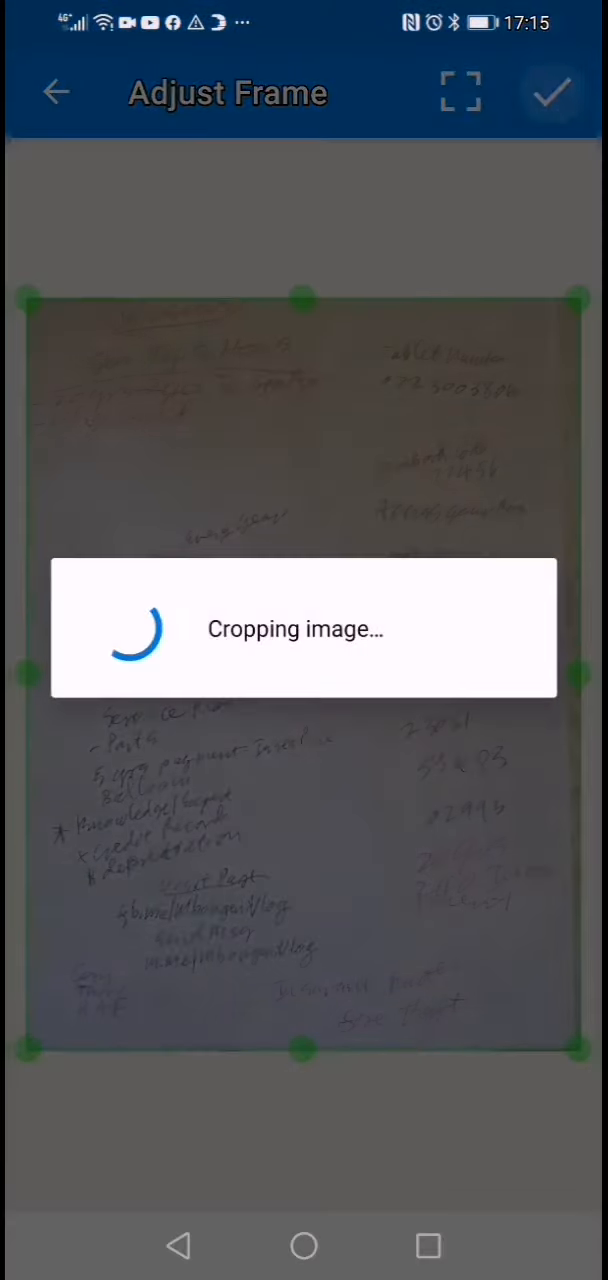
click(552, 92)
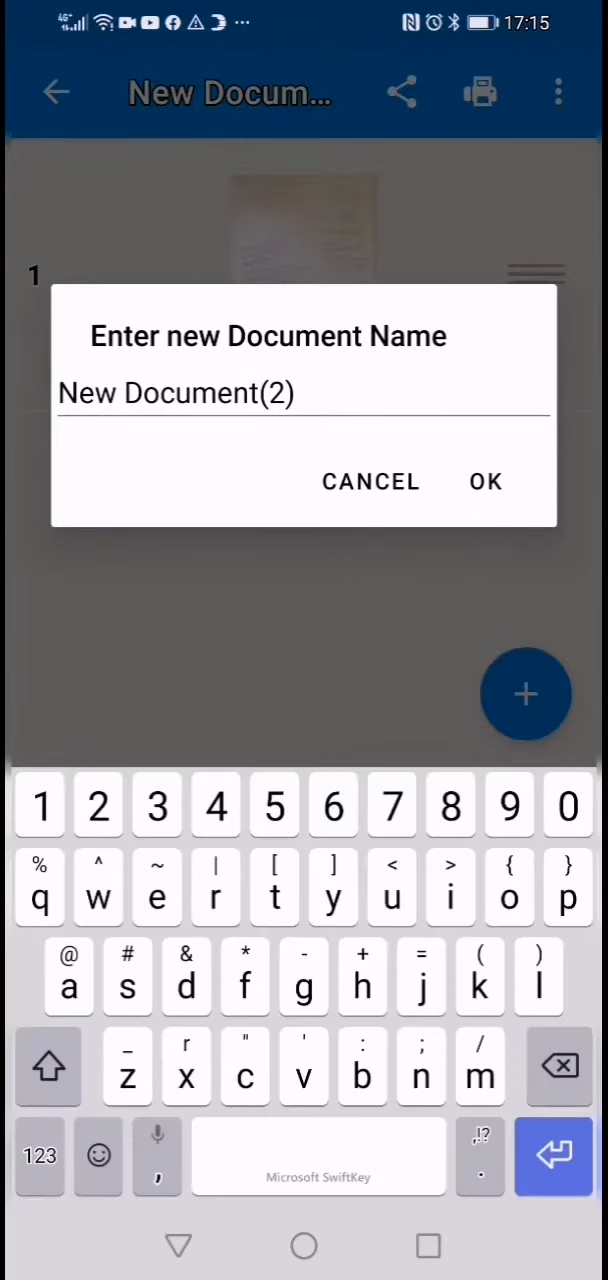
Keep the default name, capture page two and confirm its contrast adjustment
click(484, 480)
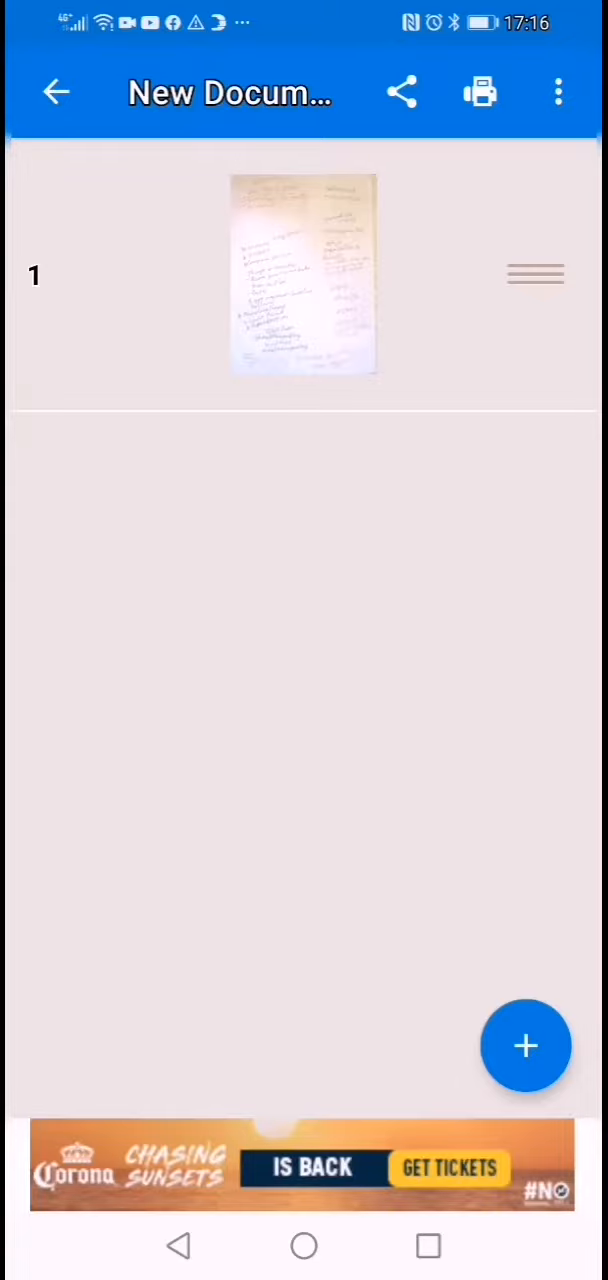
click(304, 276)
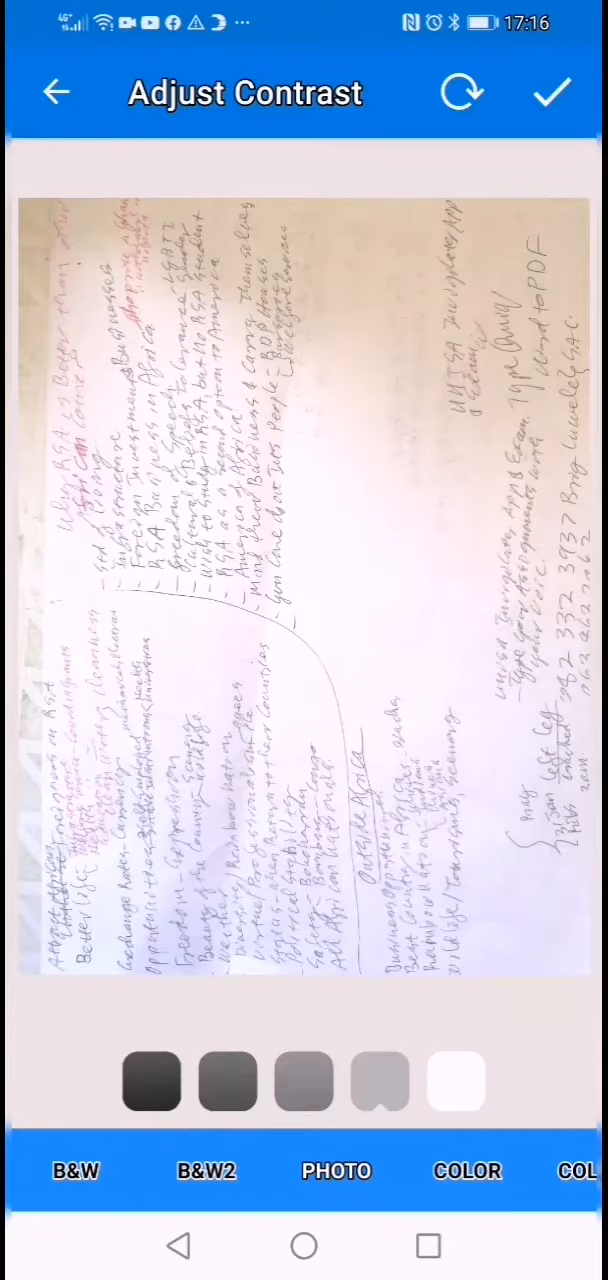
click(552, 92)
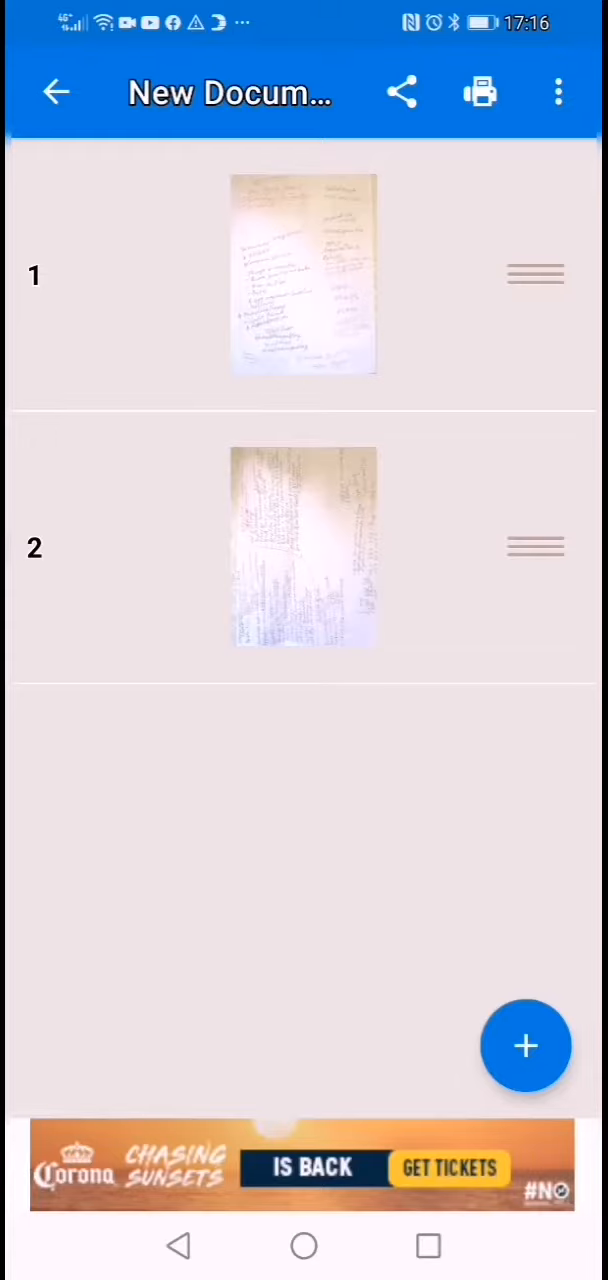
Rename the document to SDH 2002 via the options menu's Rename Document
click(558, 92)
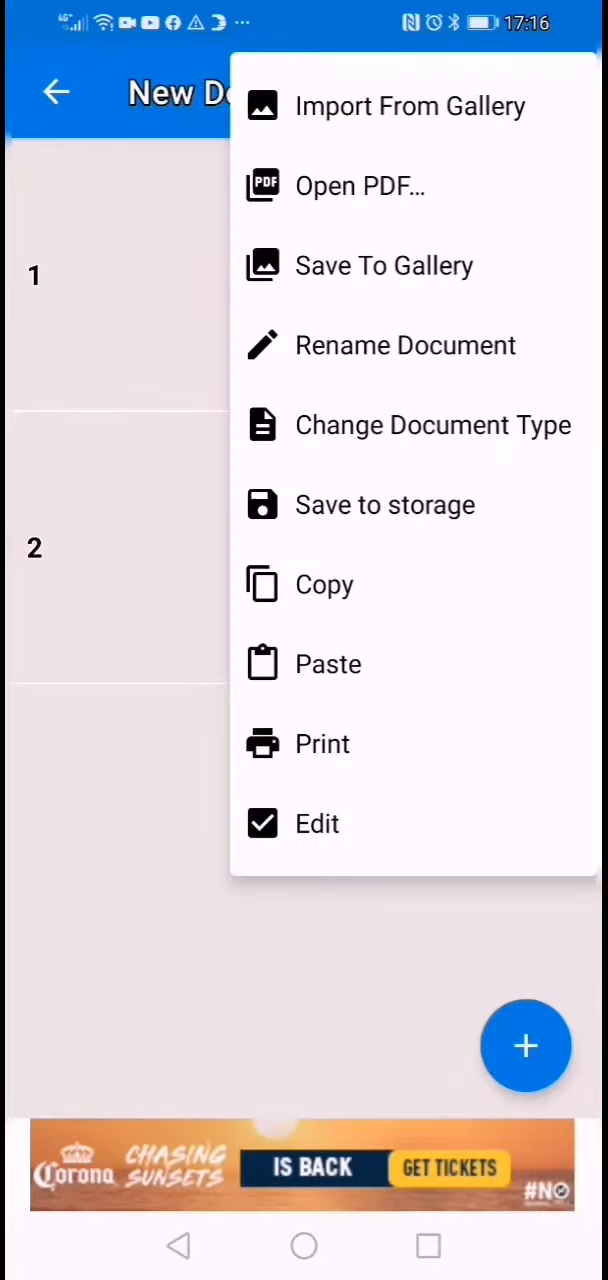
click(404, 344)
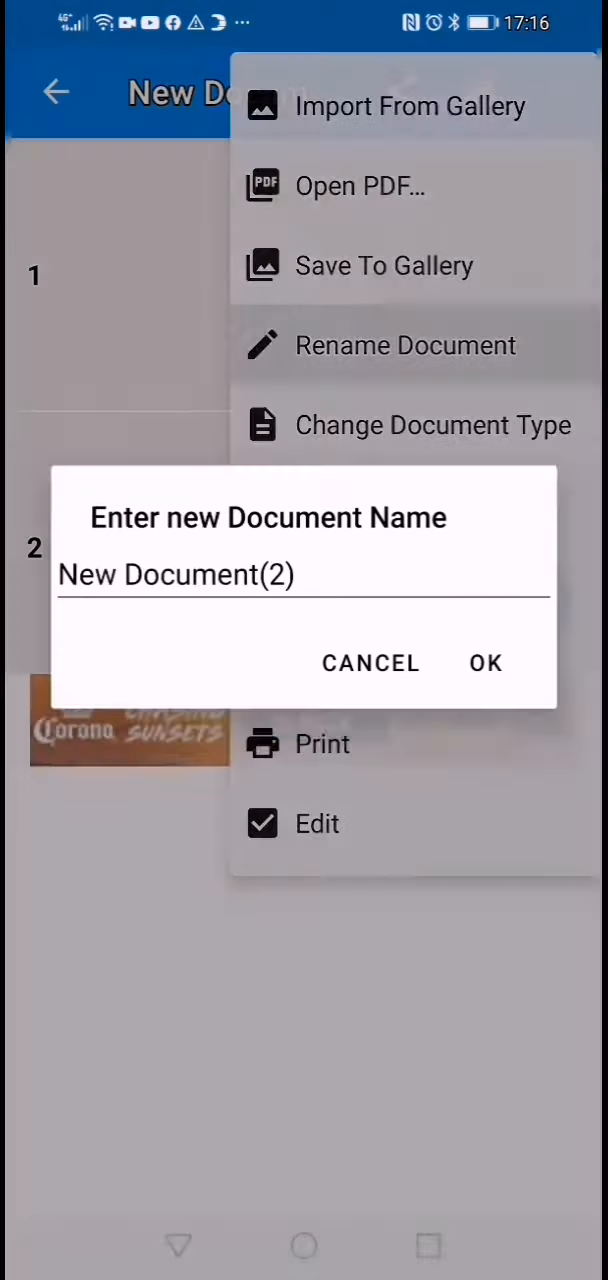
click(176, 574)
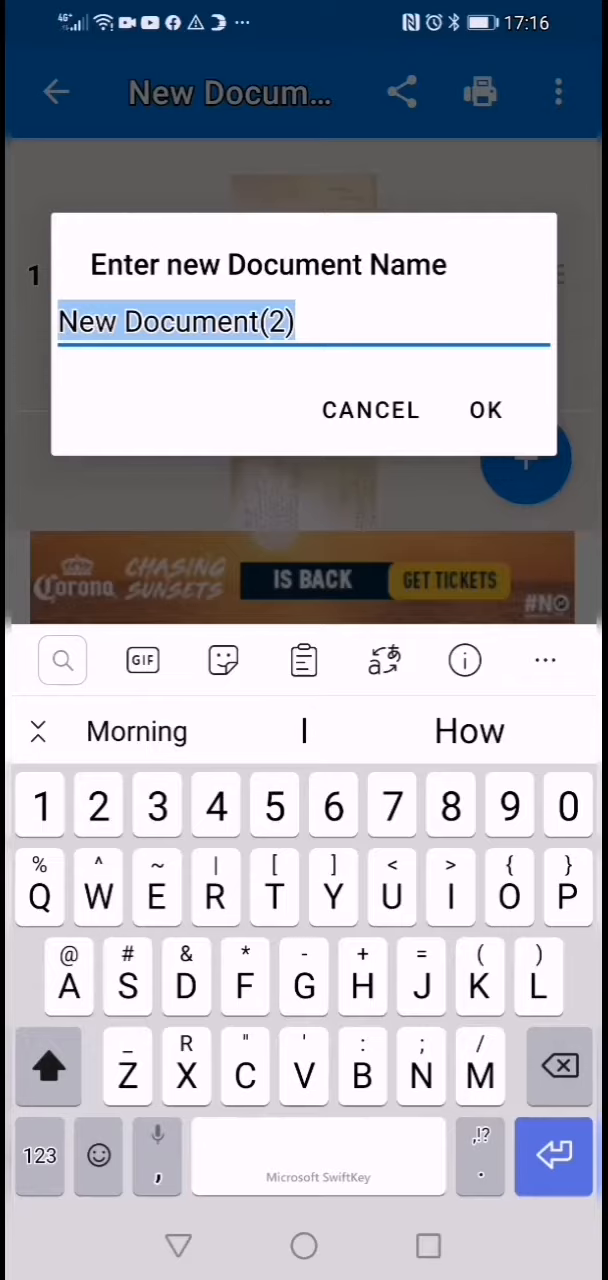
click(48, 1064)
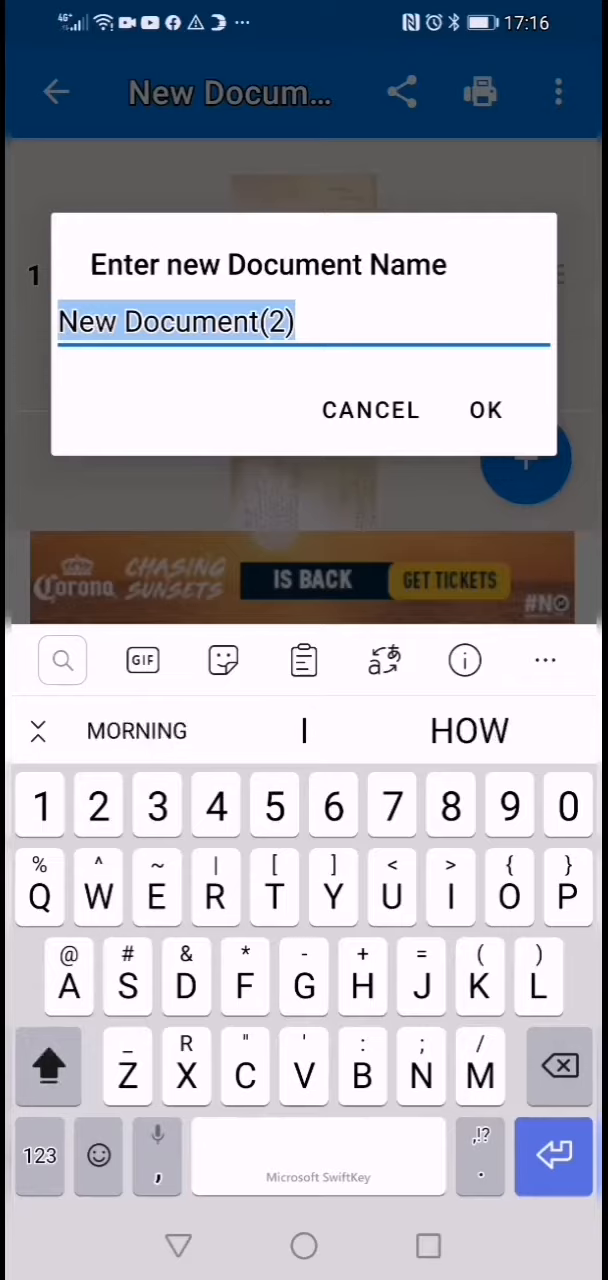
text(SD)
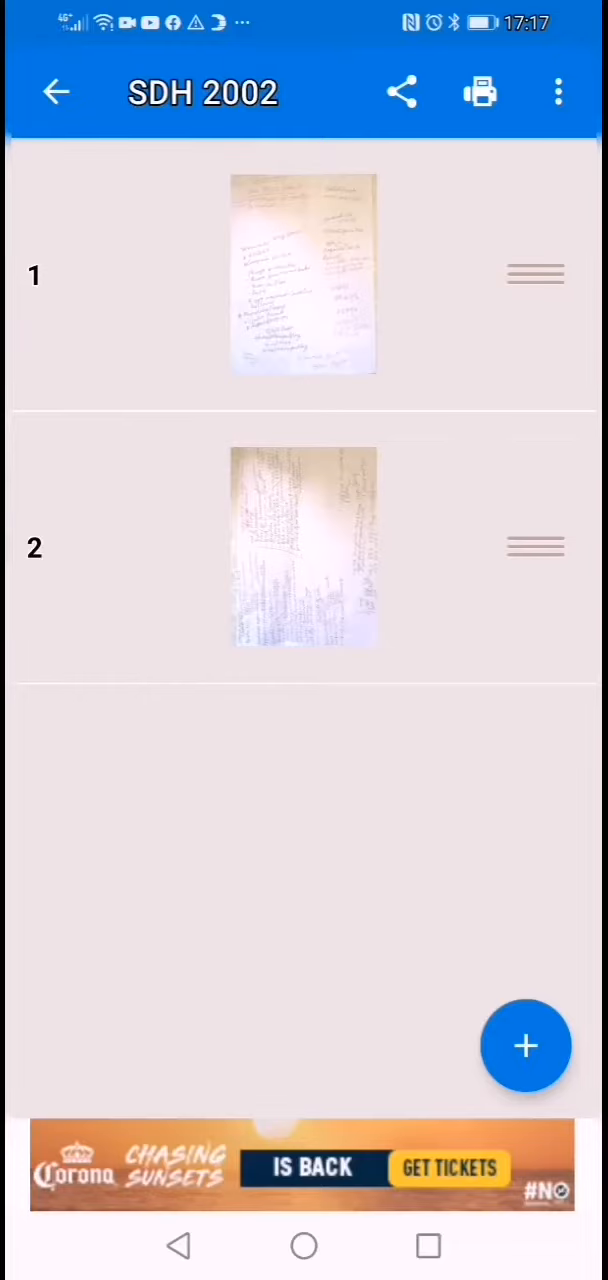
Share the SDH 2002 document as a PDF to OneDrive from the Sharing options
click(400, 92)
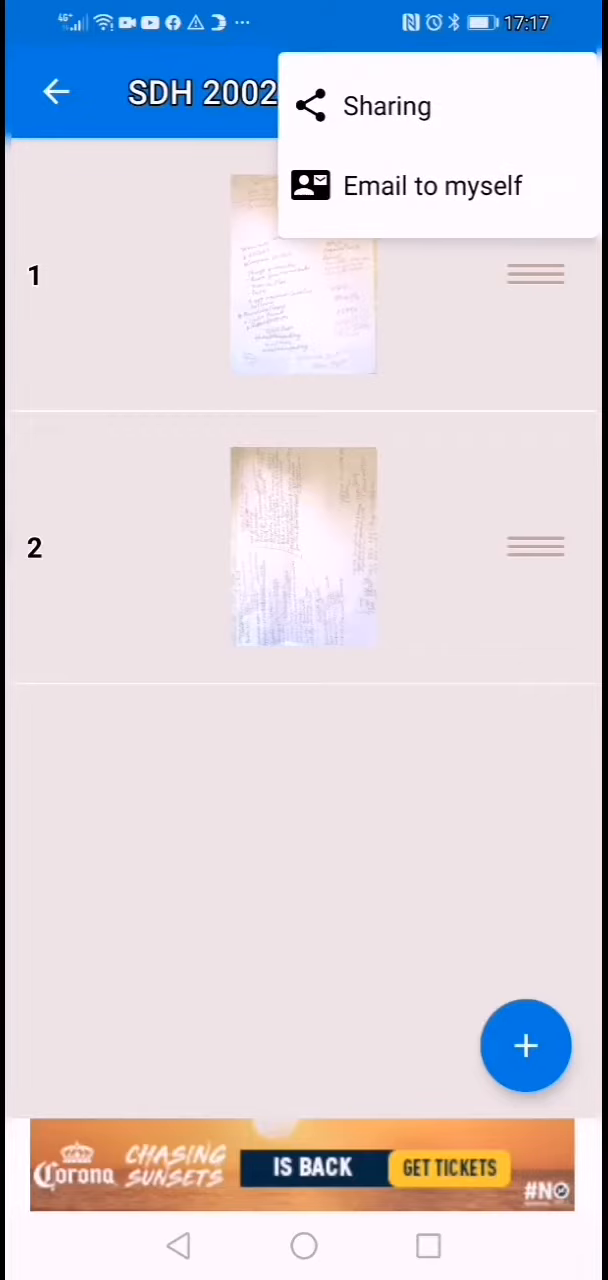
click(386, 106)
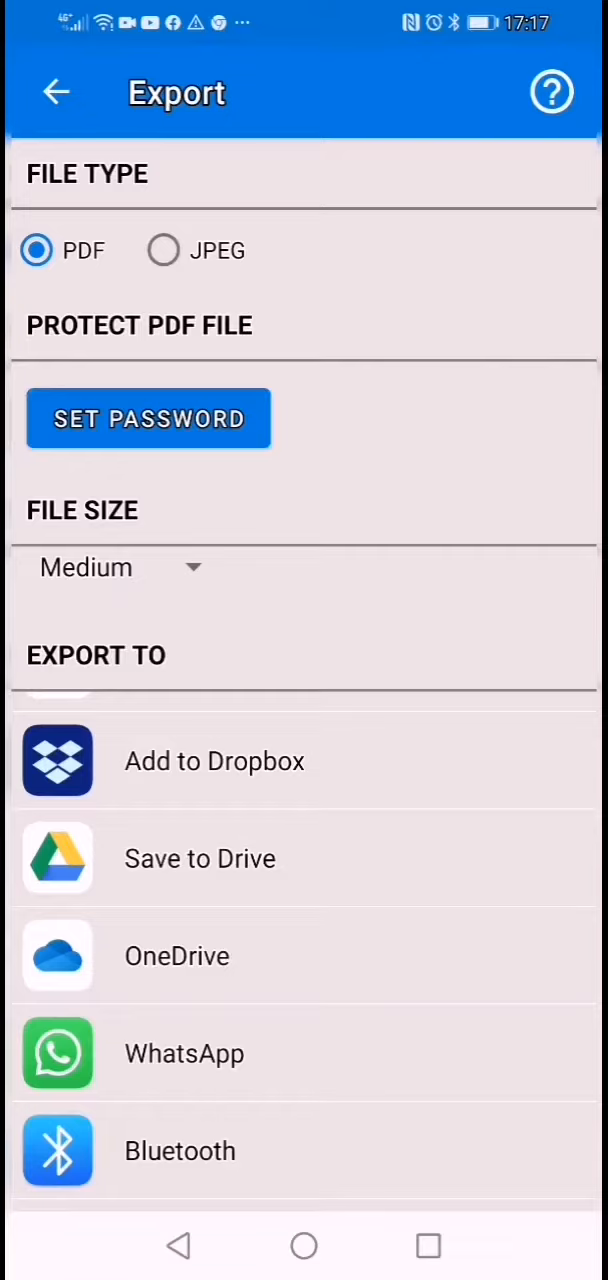
click(176, 956)
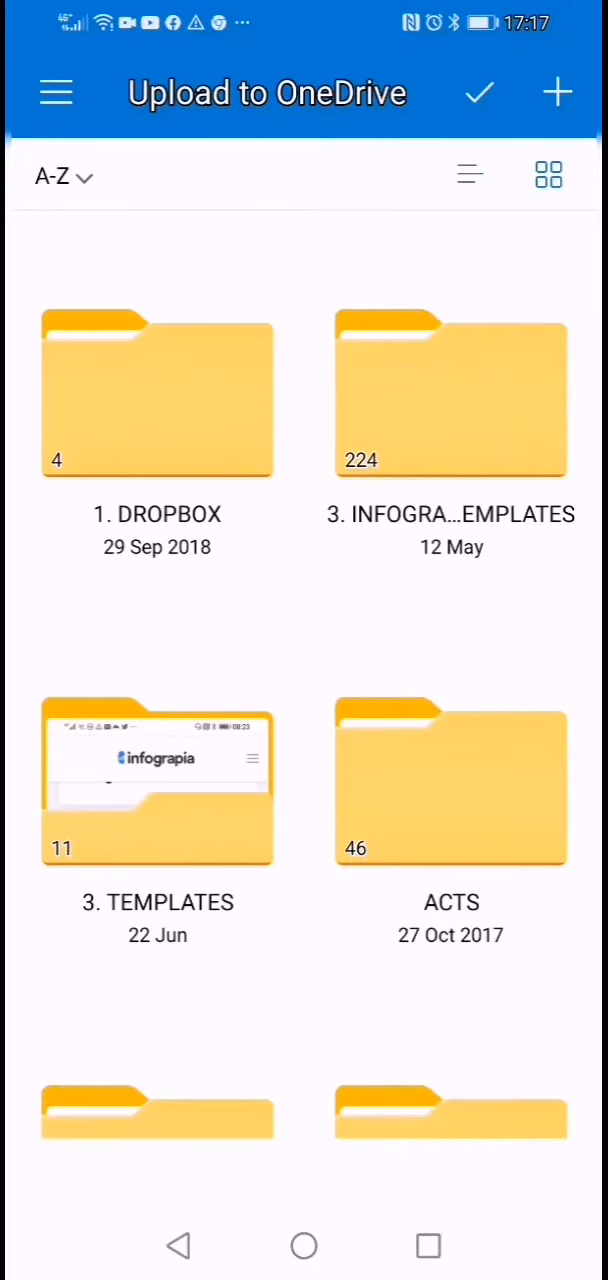
Scroll the OneDrive folder list down to the folder holding ANSWER SHEET, Q PAPER and QR CODE
scroll(down, 3)
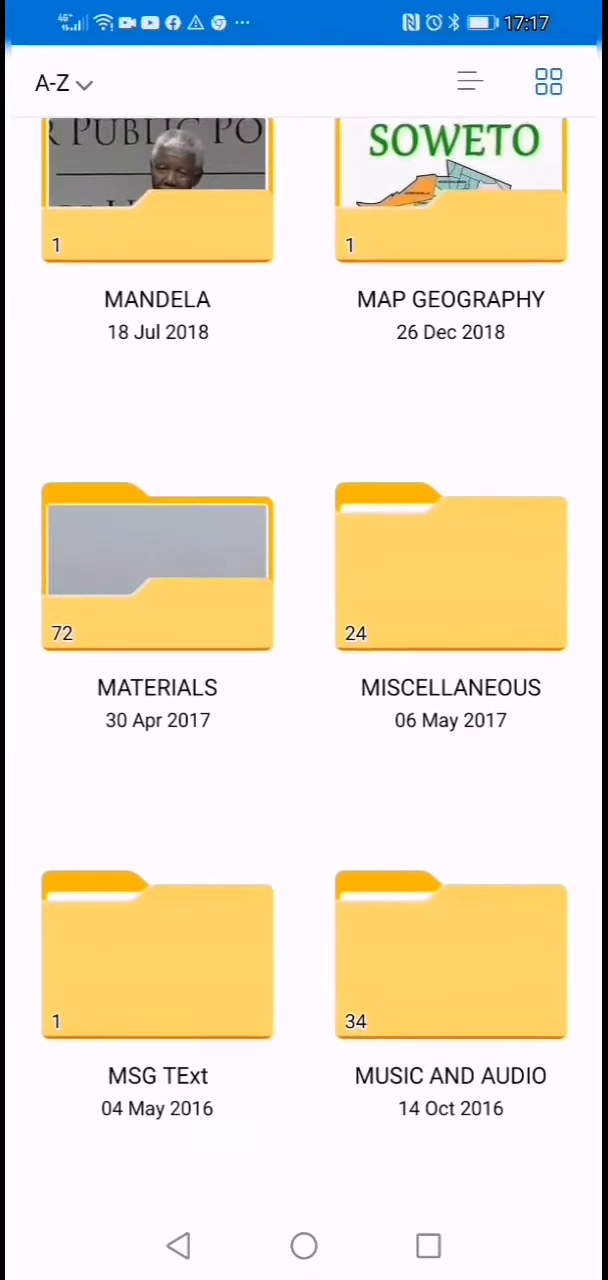
scroll(down, 3)
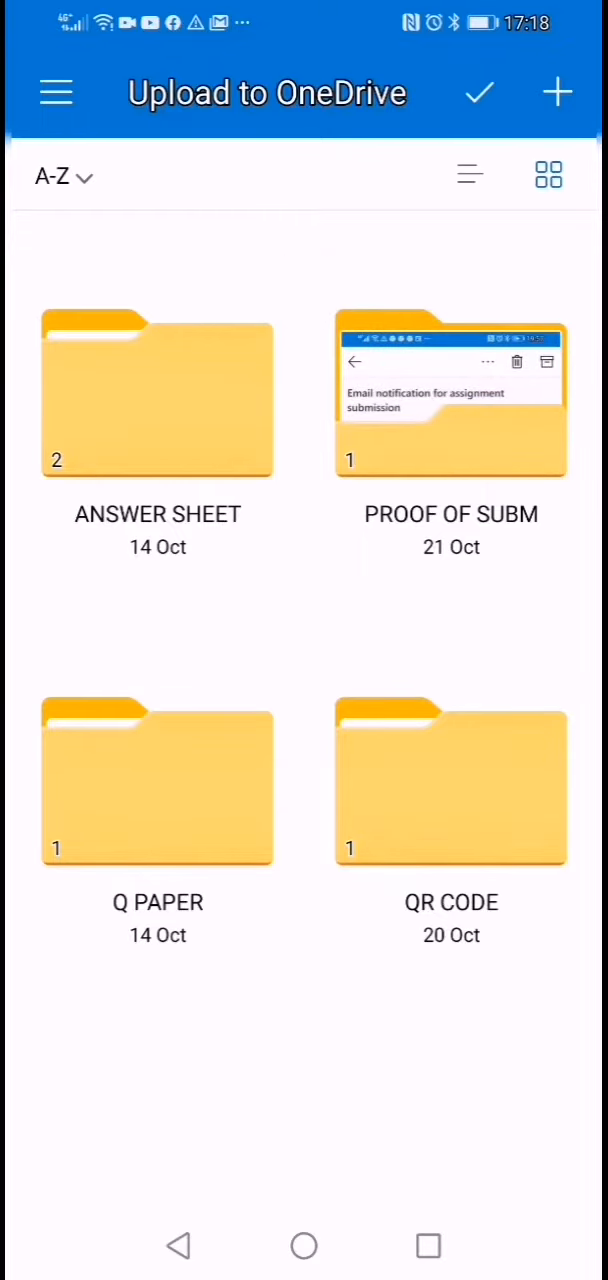
Create a new OneDrive folder named TESTNG and confirm it as the upload destination
click(556, 92)
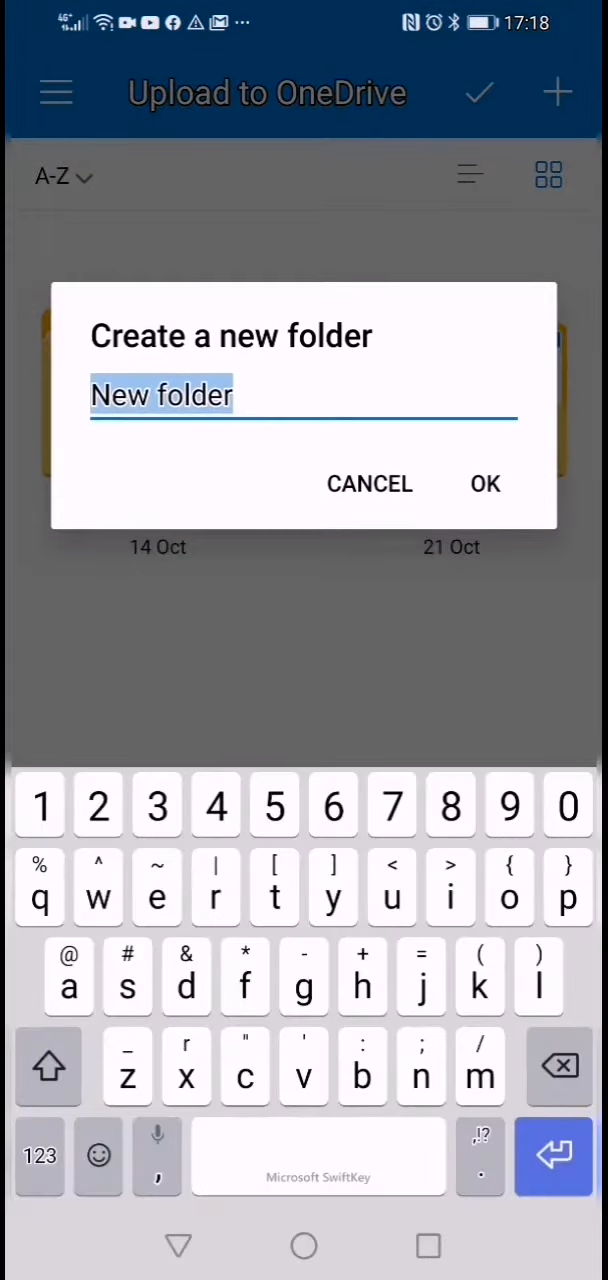
text(T)
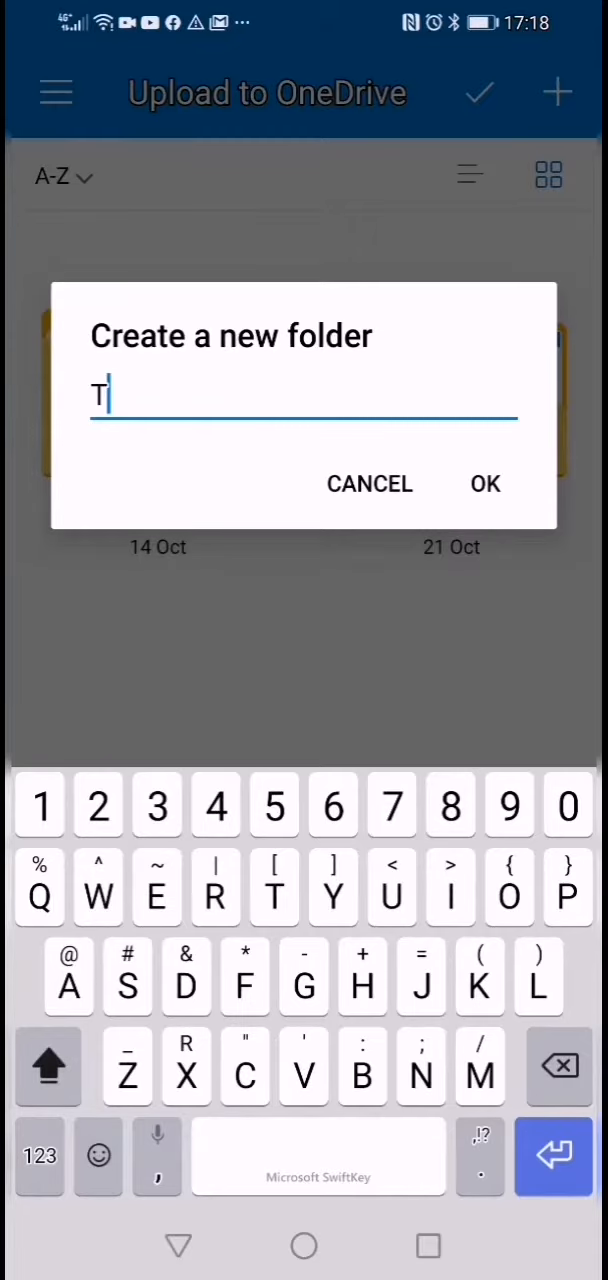
text(ESTN)
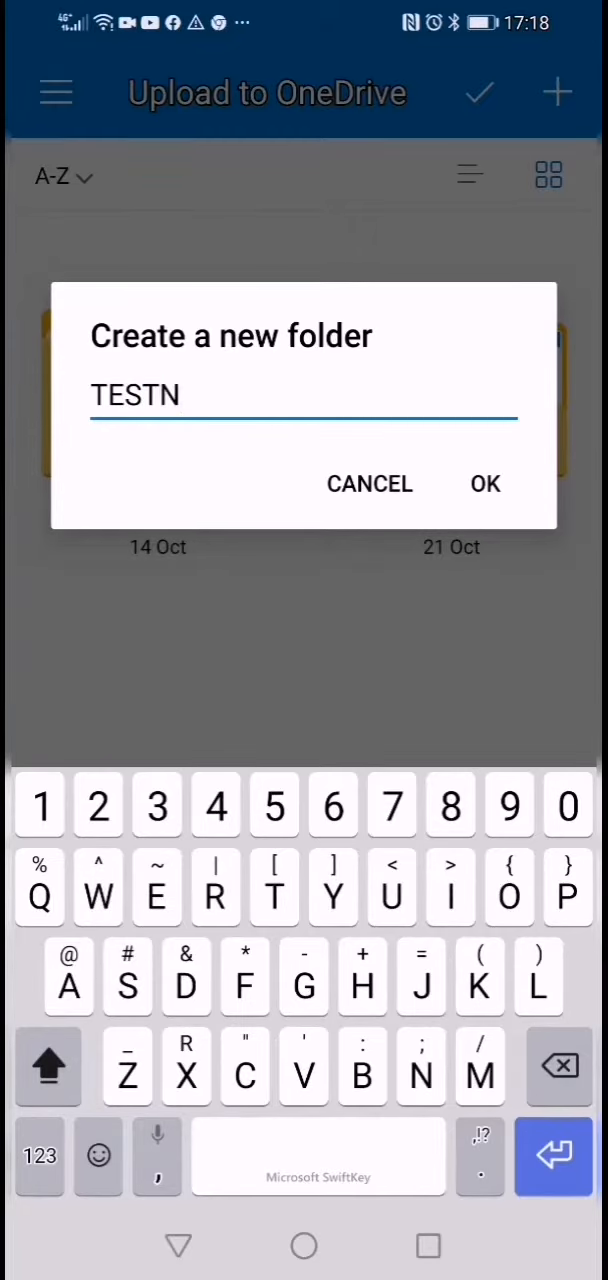
text(G)
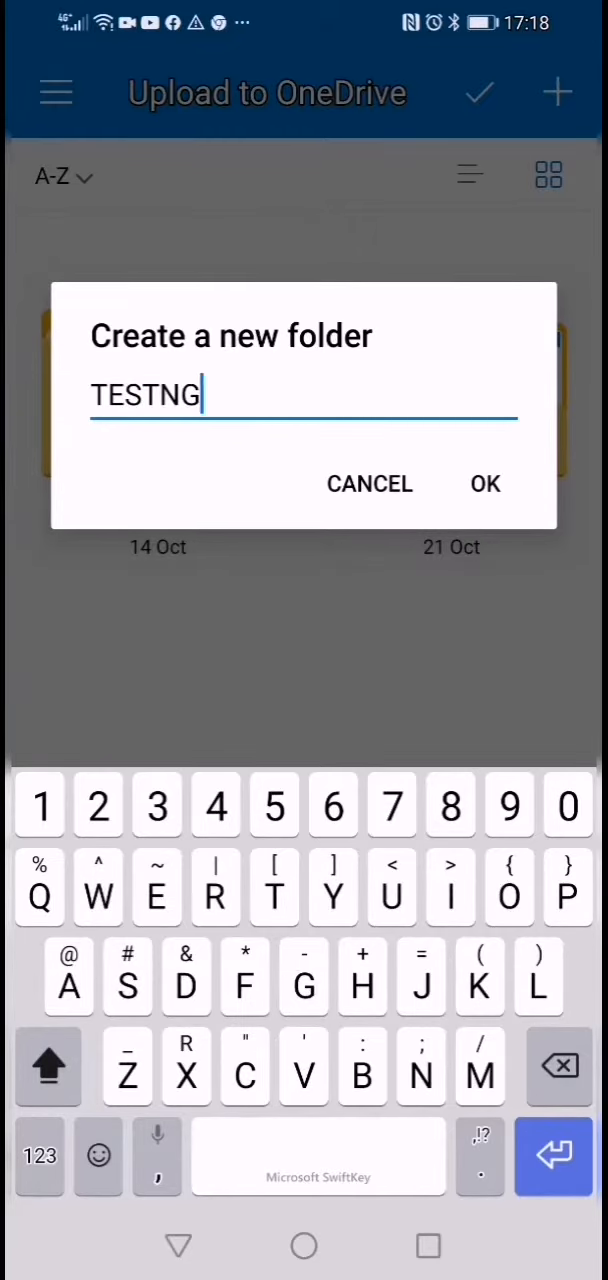
click(484, 484)
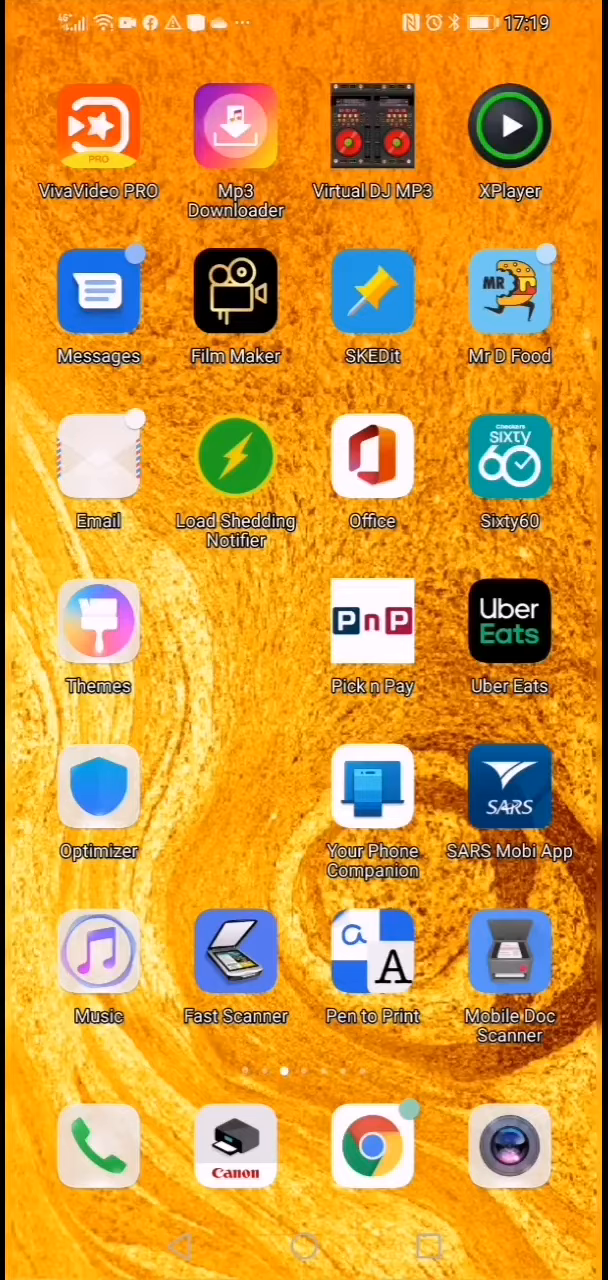
Launch Chrome from the dock to reach the myUnisa main page
click(372, 1148)
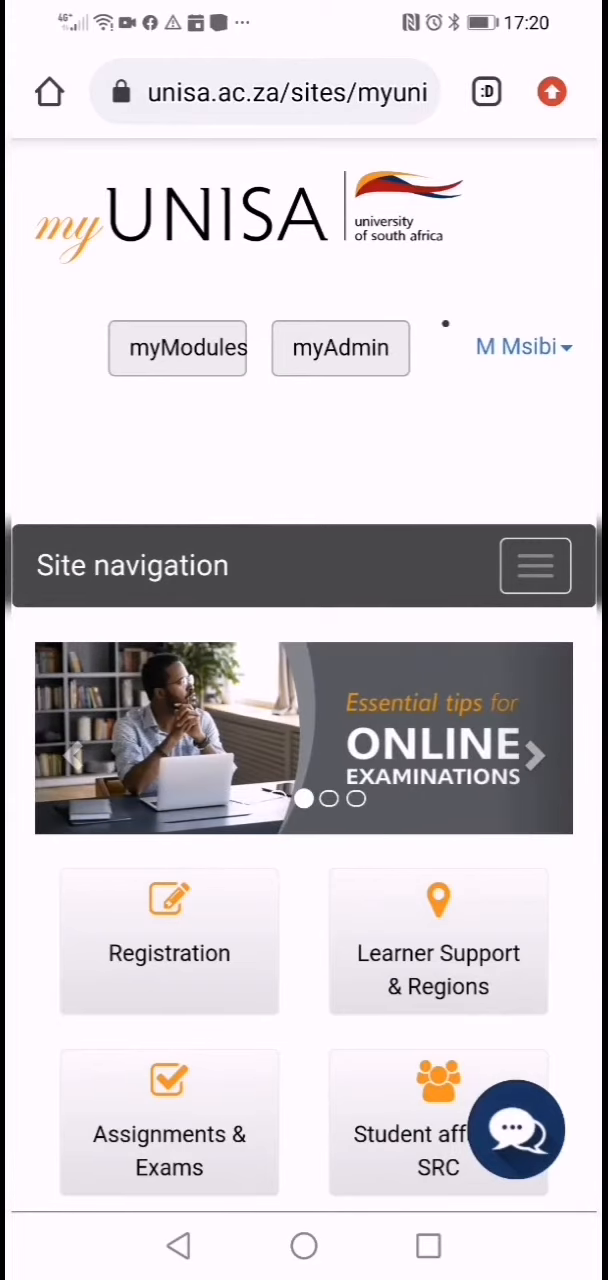
Navigate myAdmin > Assessment Admin > Assignments Submission and view the listed formative assessments
click(340, 348)
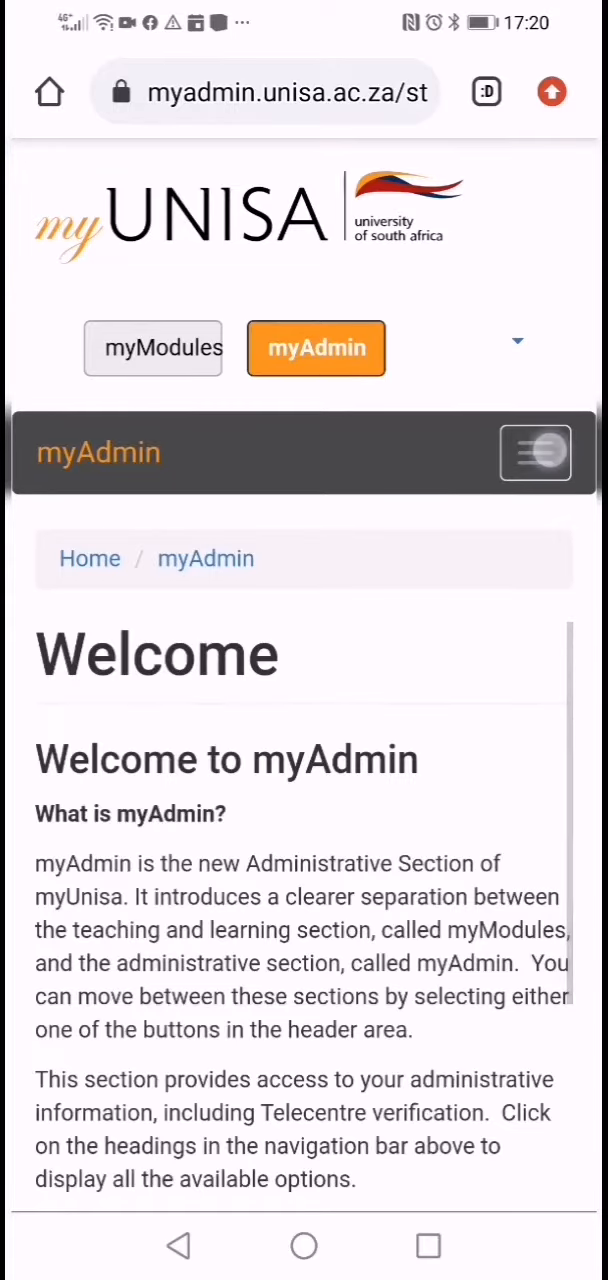
click(536, 452)
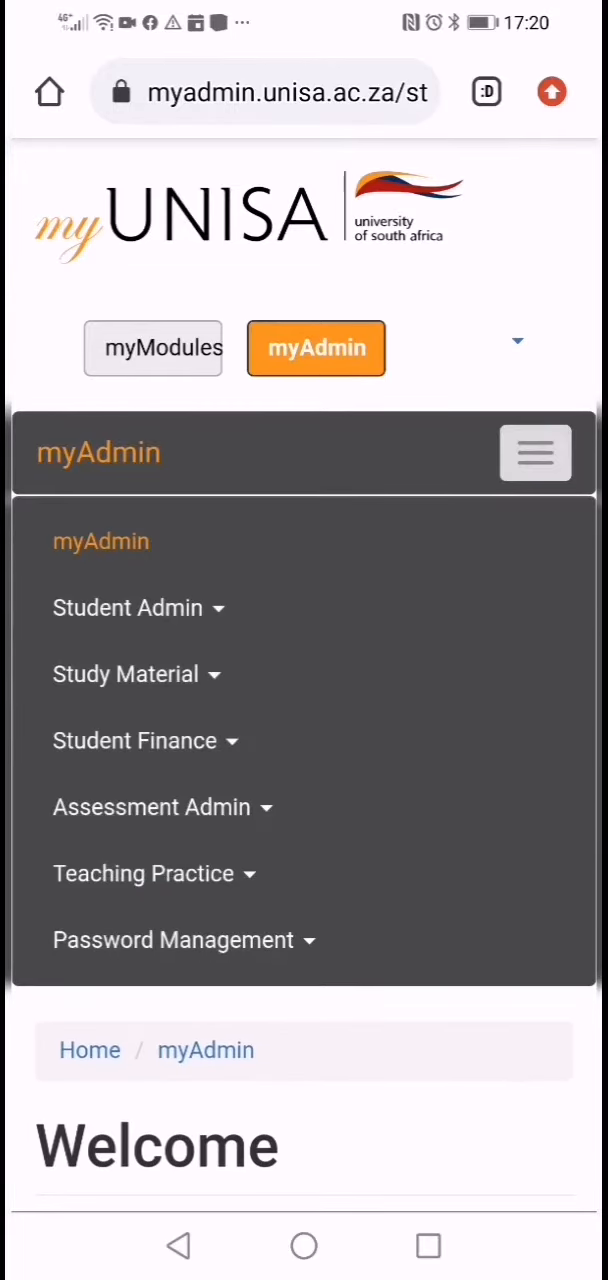
click(150, 808)
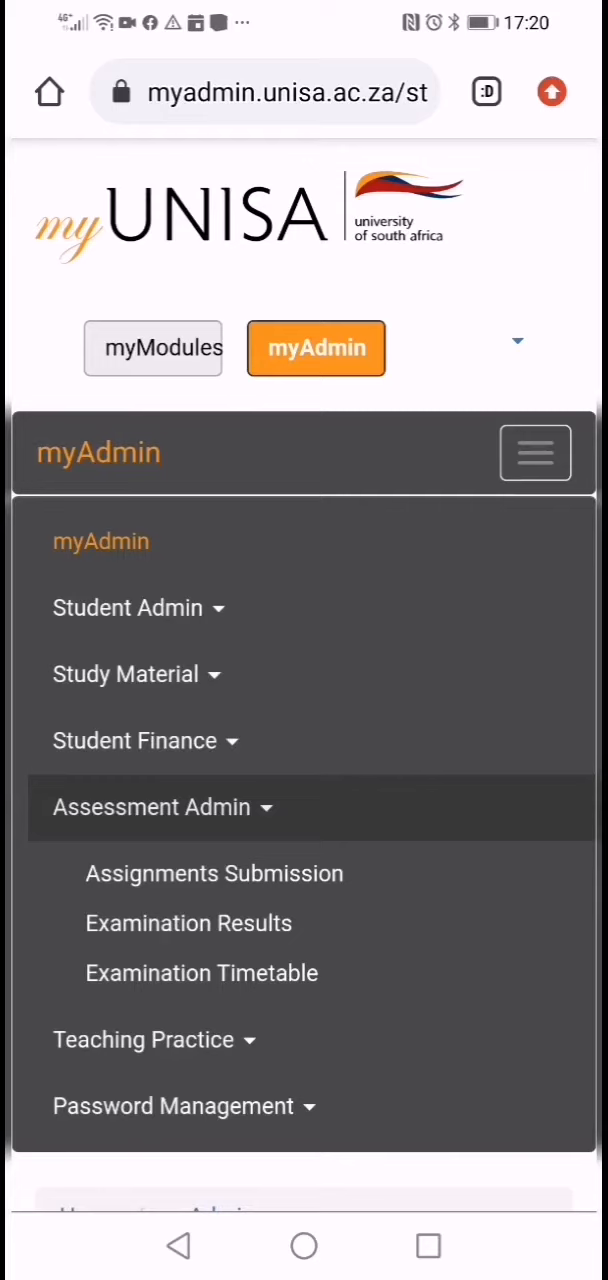
click(214, 872)
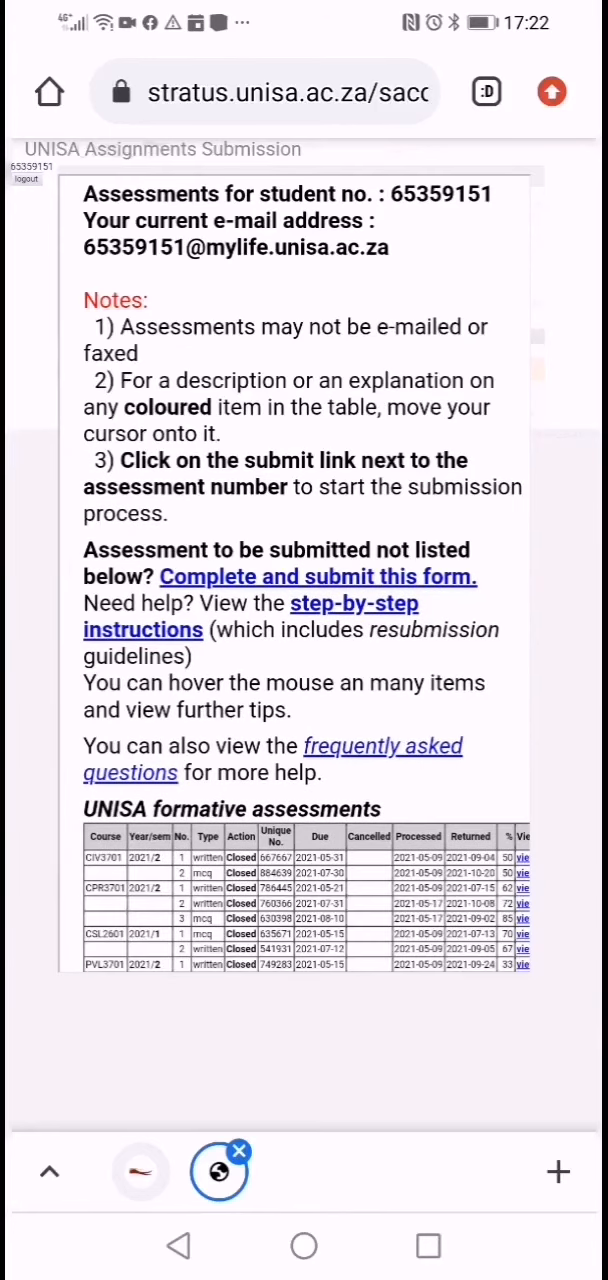
scroll(down, 3)
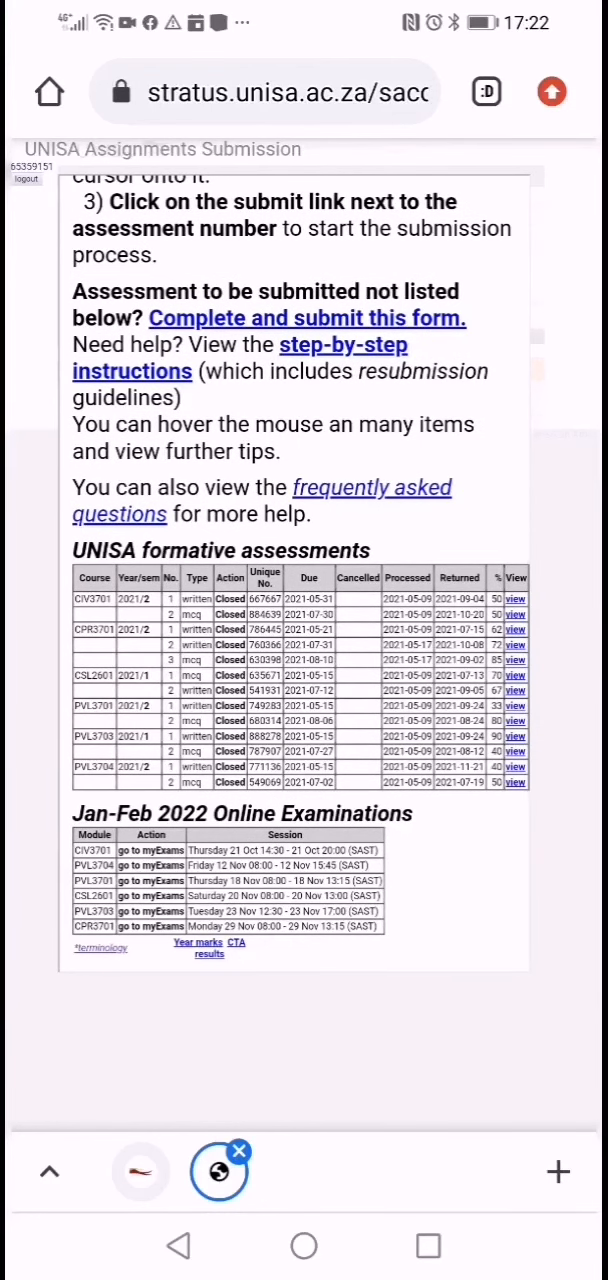